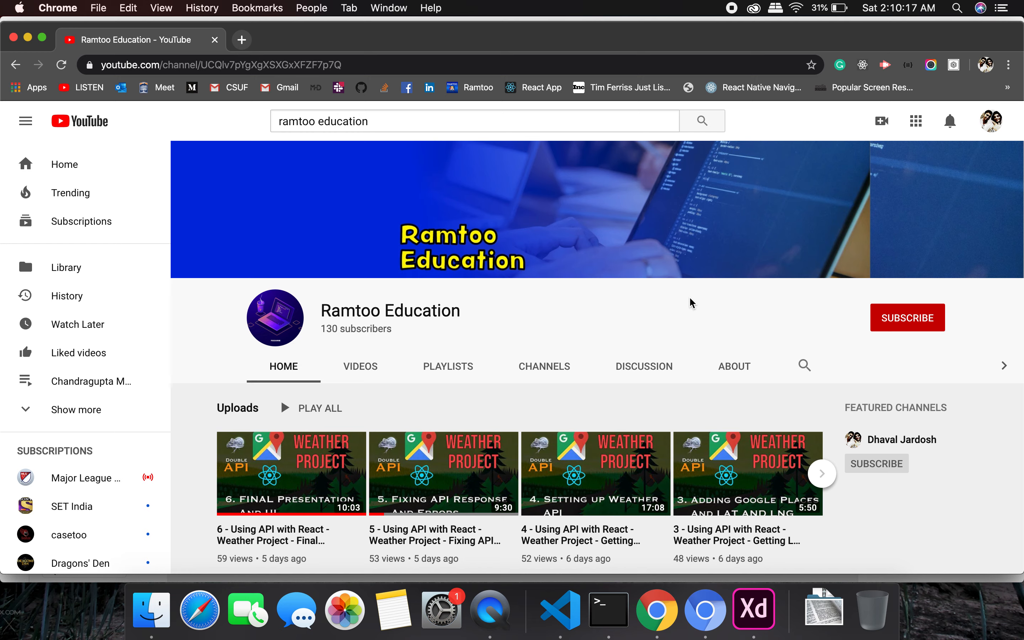
- Subscribe to the Ramtoo Education channel from its channel page
left_click(907, 317)
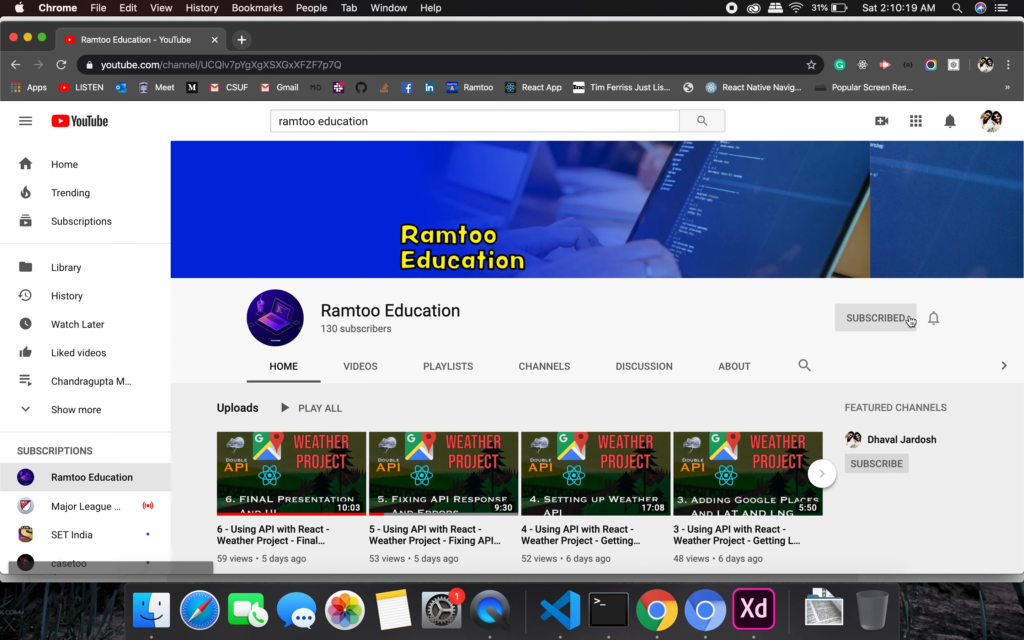
left_click(933, 318)
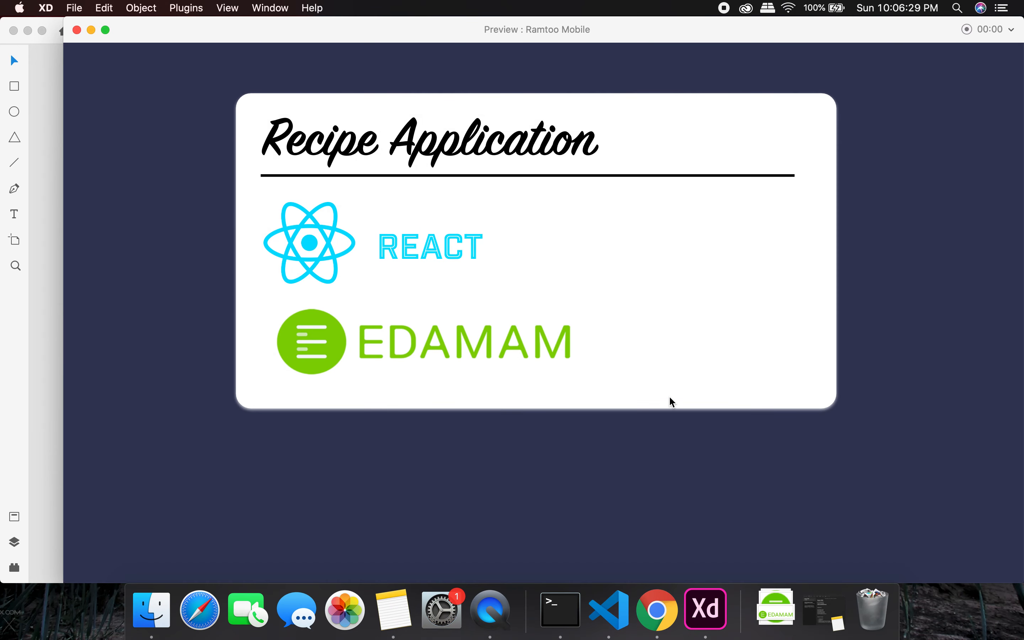
- Bring the Chrome window with the deployed Recipe Application search page to the front
left_click(658, 610)
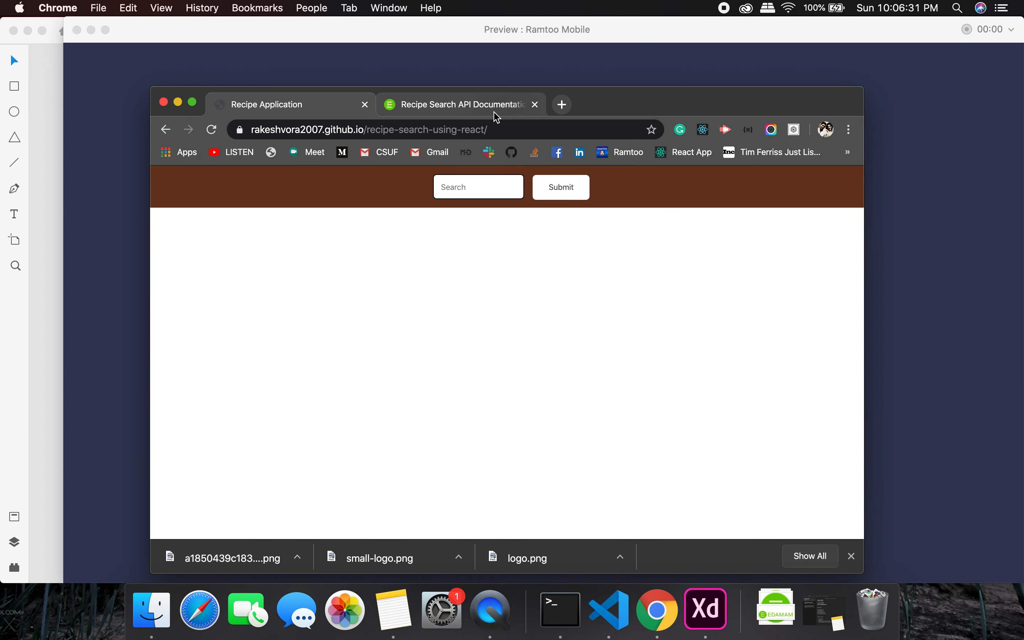
- Browse the Recipe Search API documentation and go to the Food and Recipe Search API Demo page
left_click(460, 95)
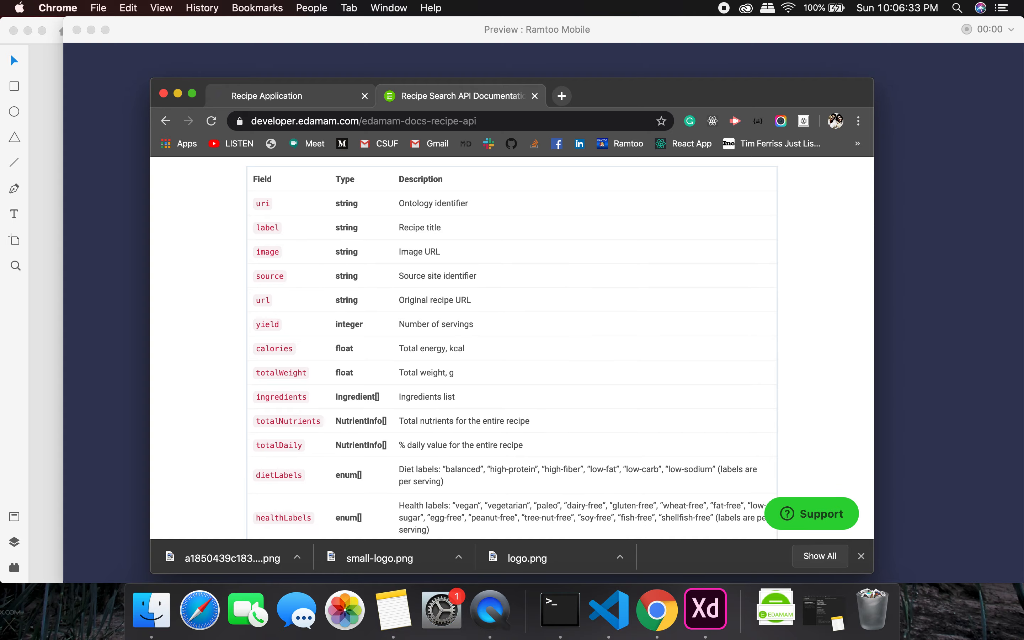
scroll("down", 3)
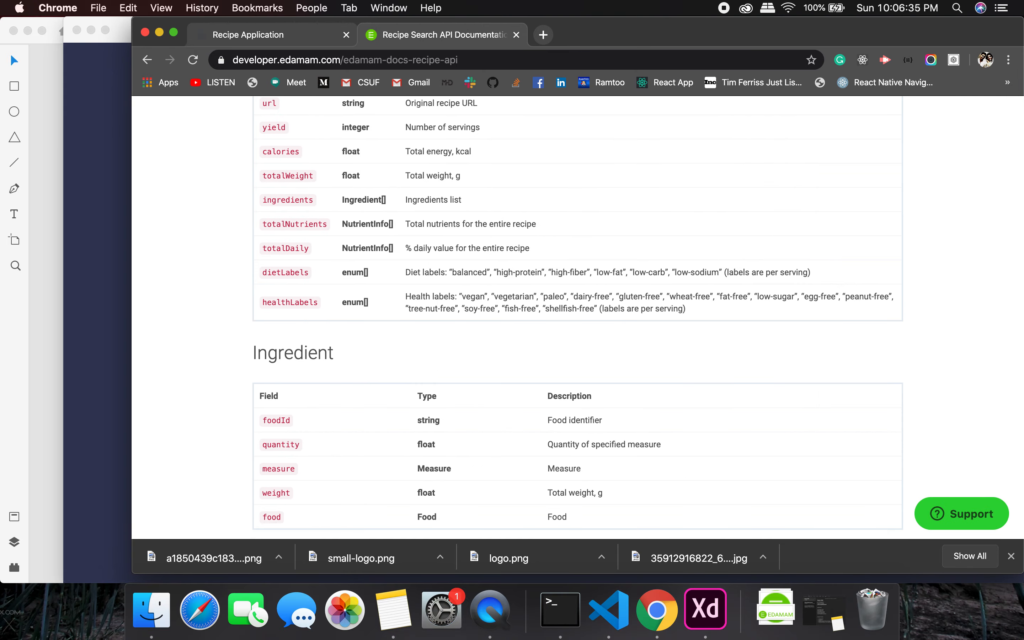
scroll("up", 3)
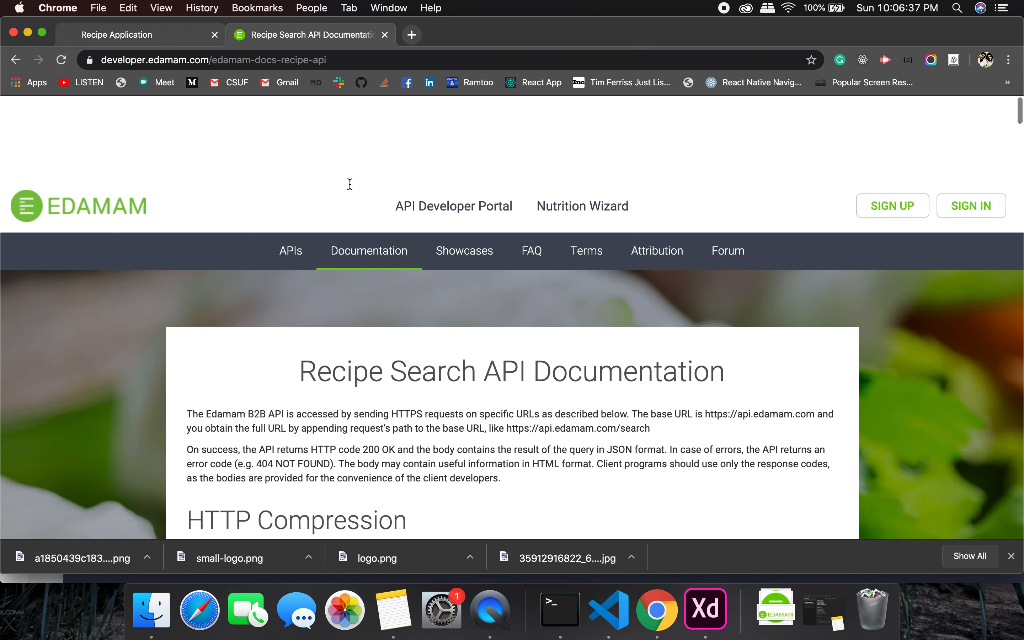
scroll("down", 3)
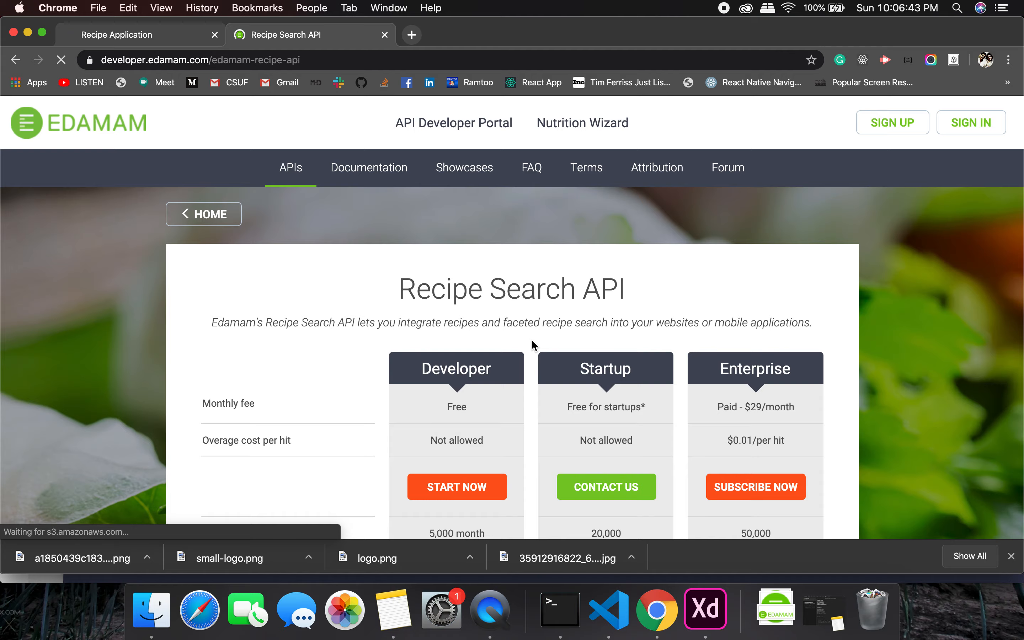
scroll("down", 3)
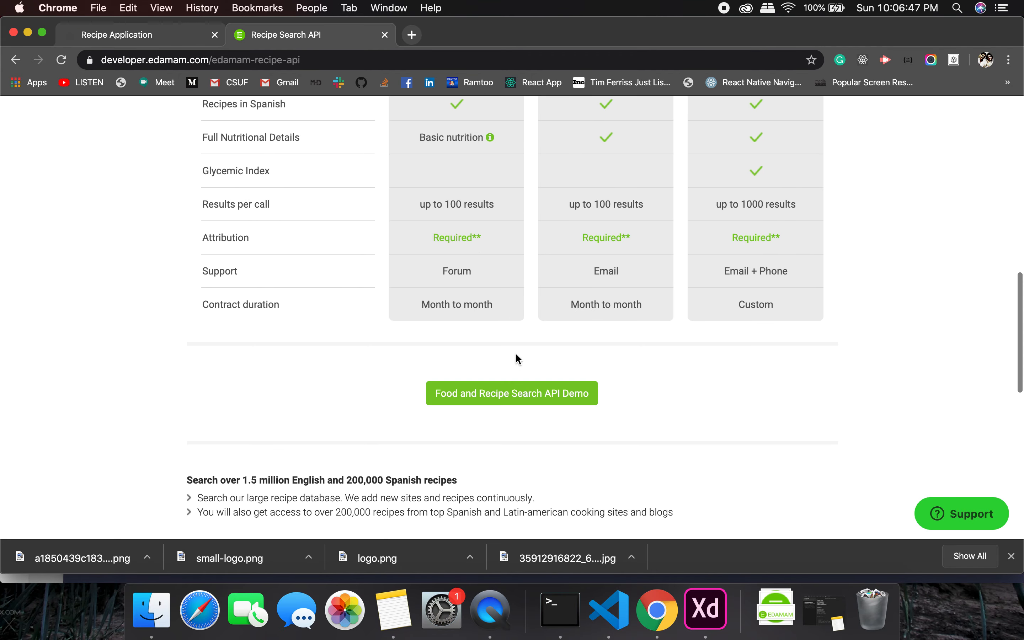
left_click(512, 393)
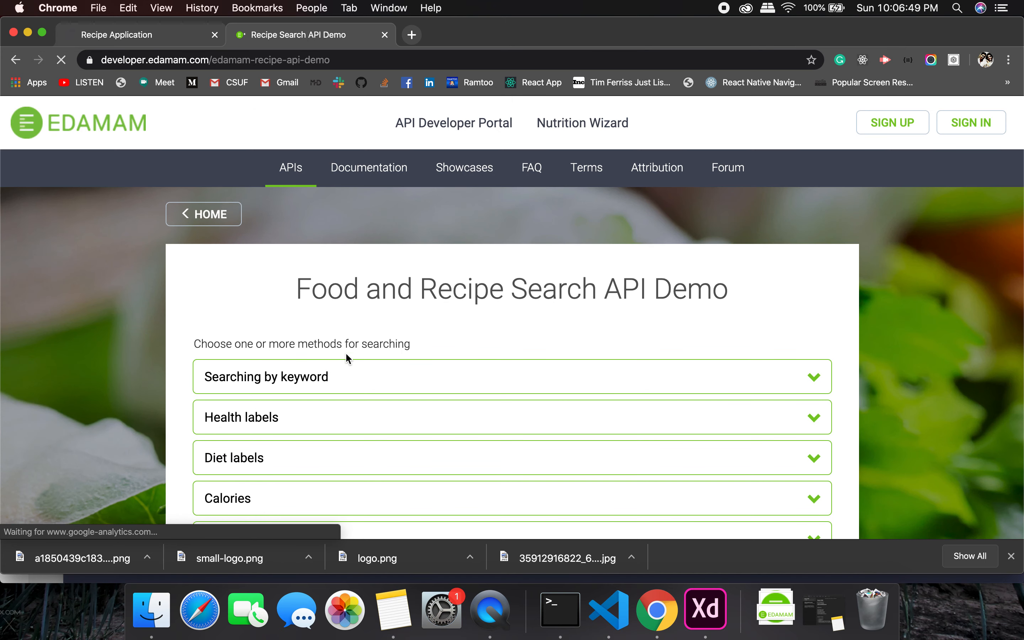
- Run a keyword search for 'banana' in the Edamam API demo
scroll("down", 3)
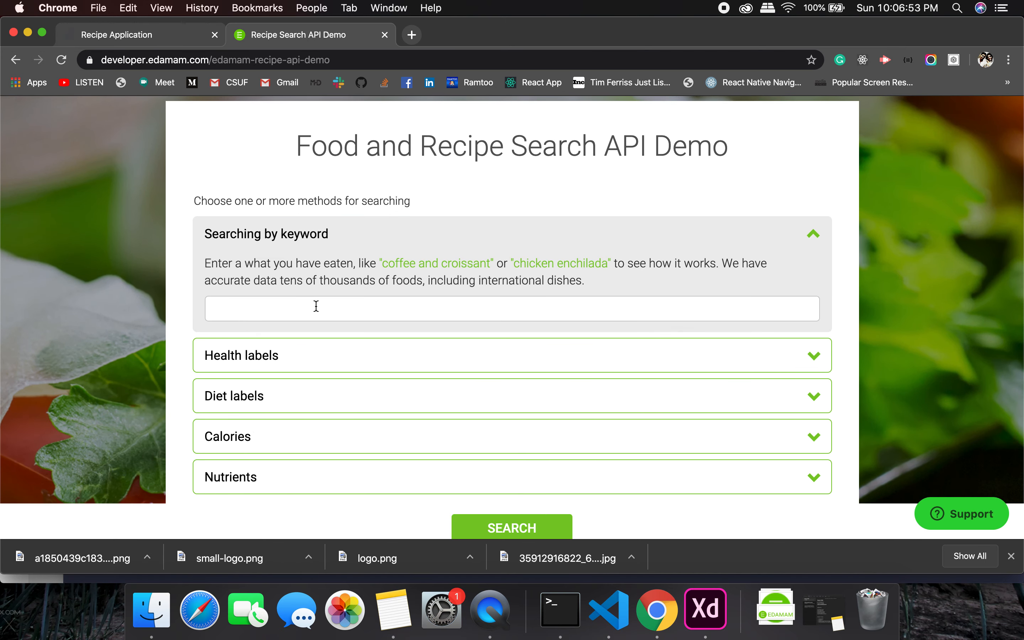
type("banana")
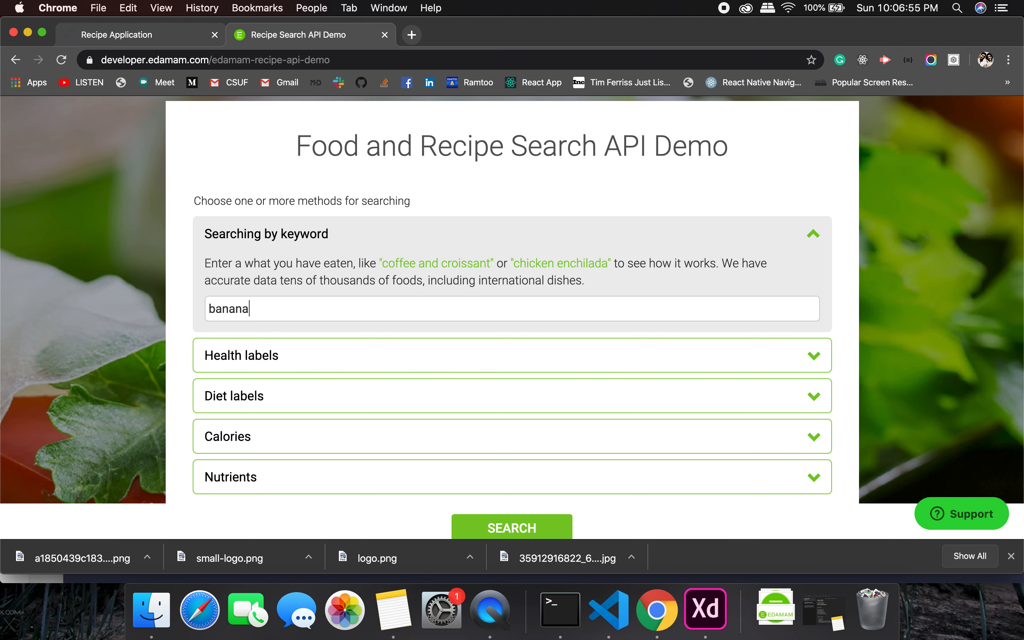
scroll("down", 3)
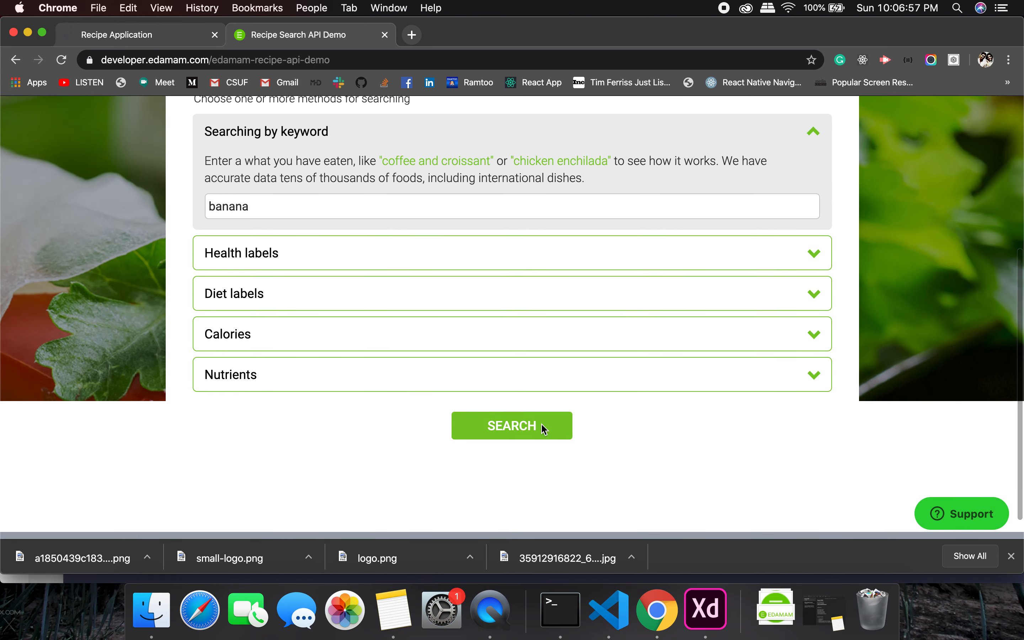
left_click(511, 426)
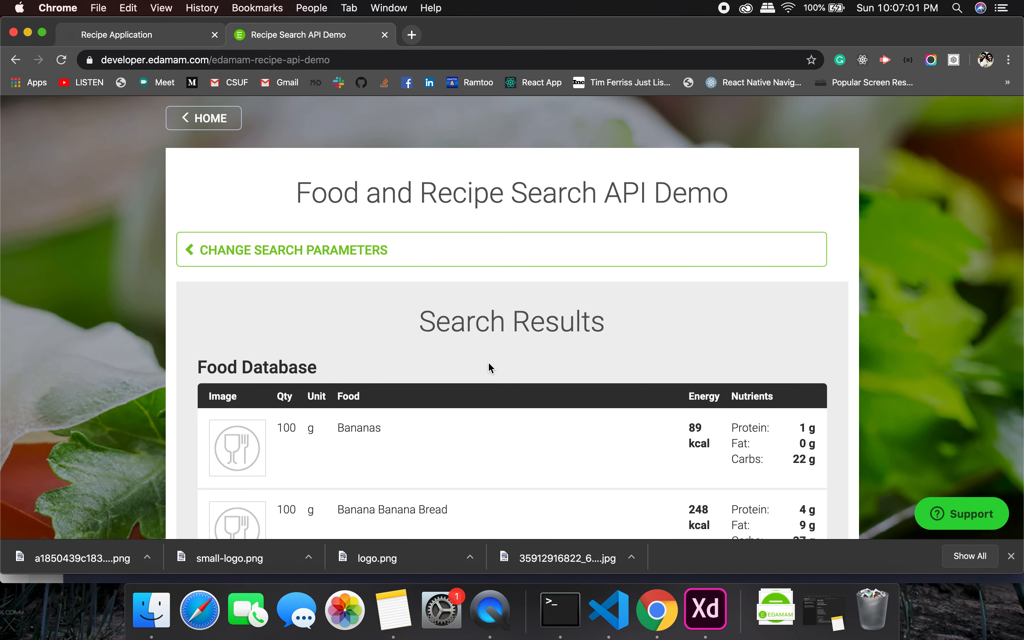
- Review the banana recipe results, highlighting the smoothie recipe's servings unit
scroll("down", 3)
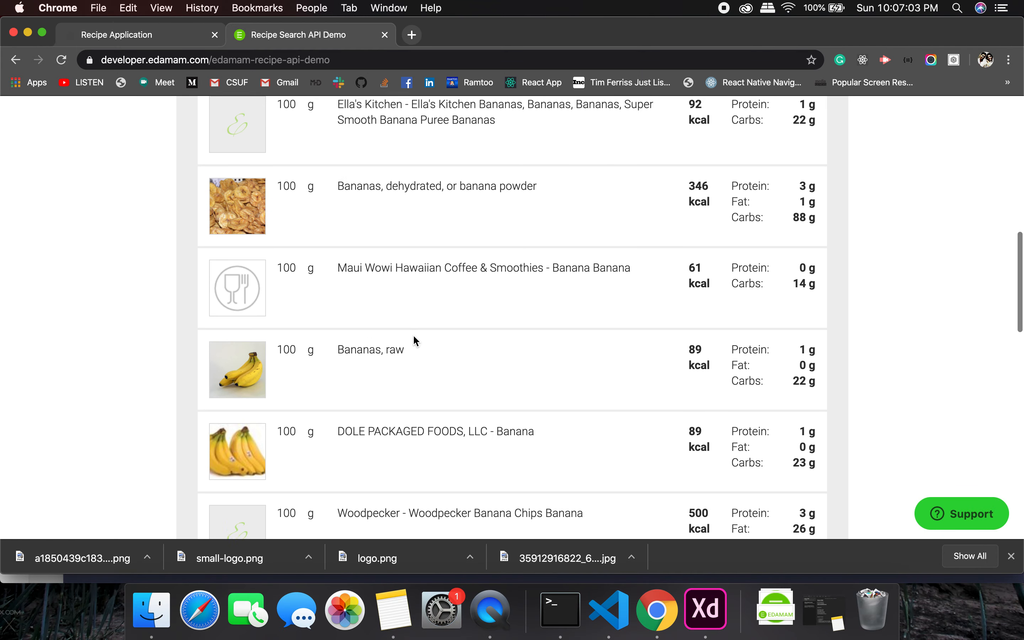
scroll("down", 3)
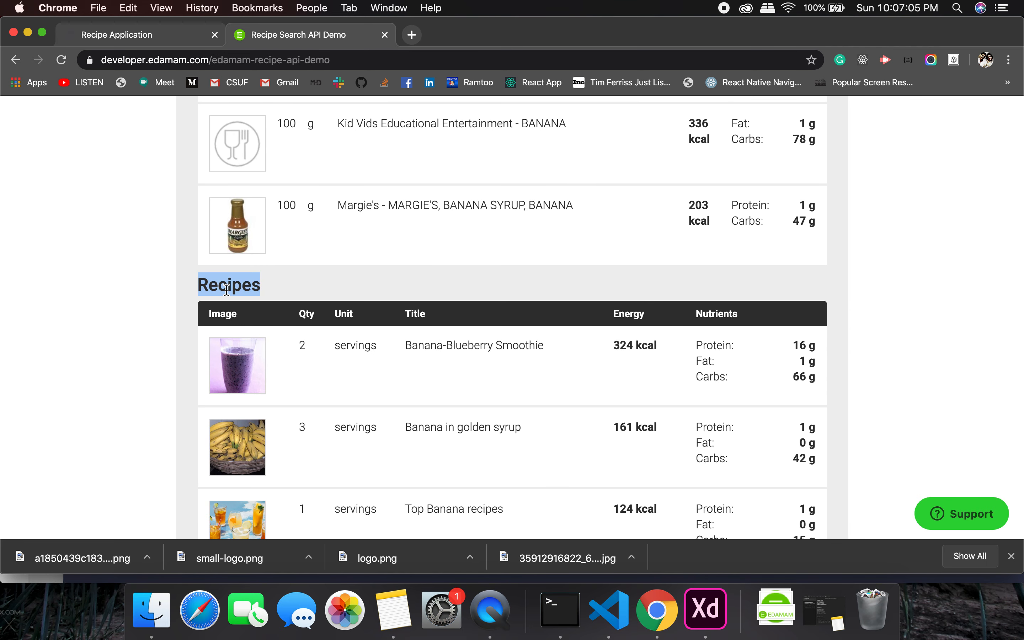
mouse_move(431, 334)
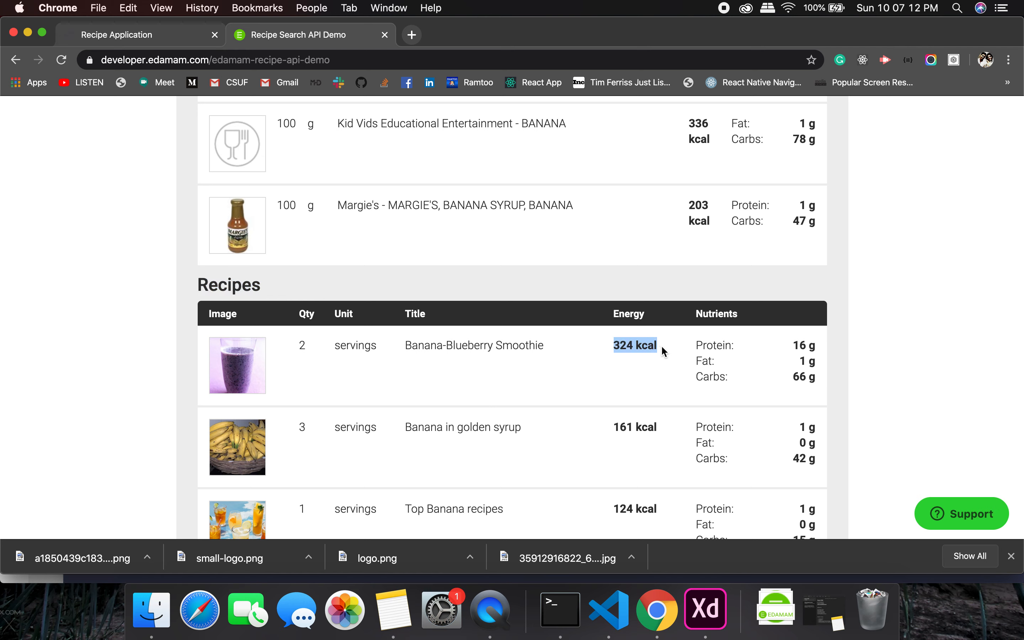
double_click(355, 345)
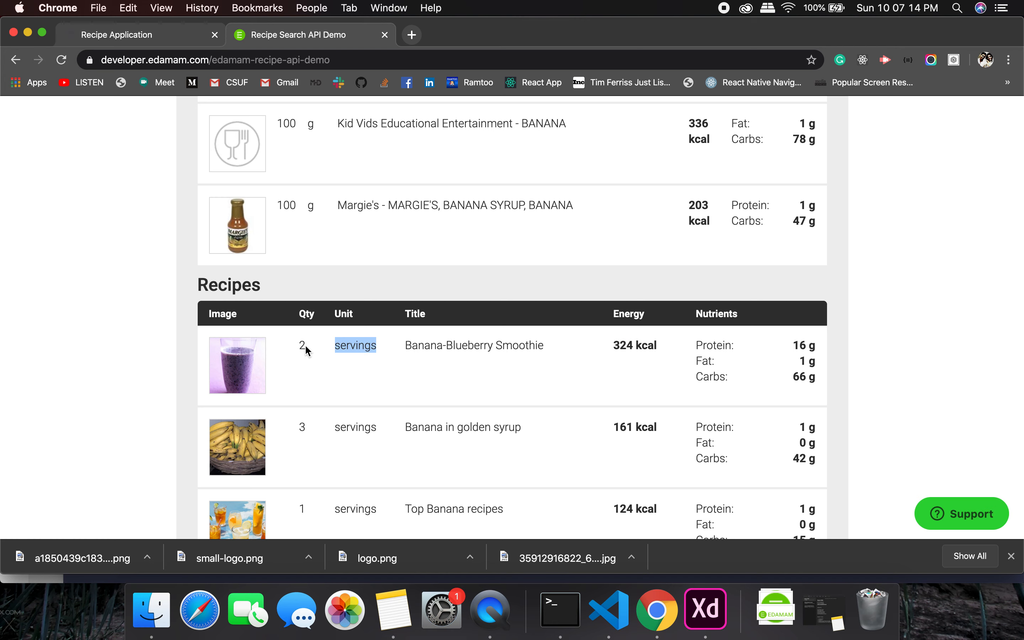
scroll("down", 3)
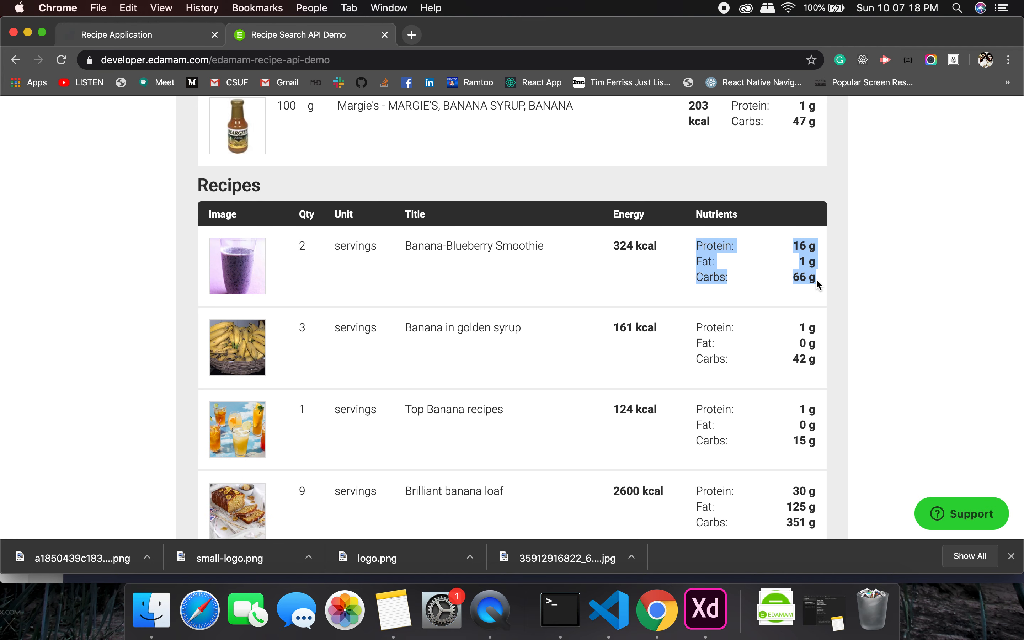
mouse_move(371, 227)
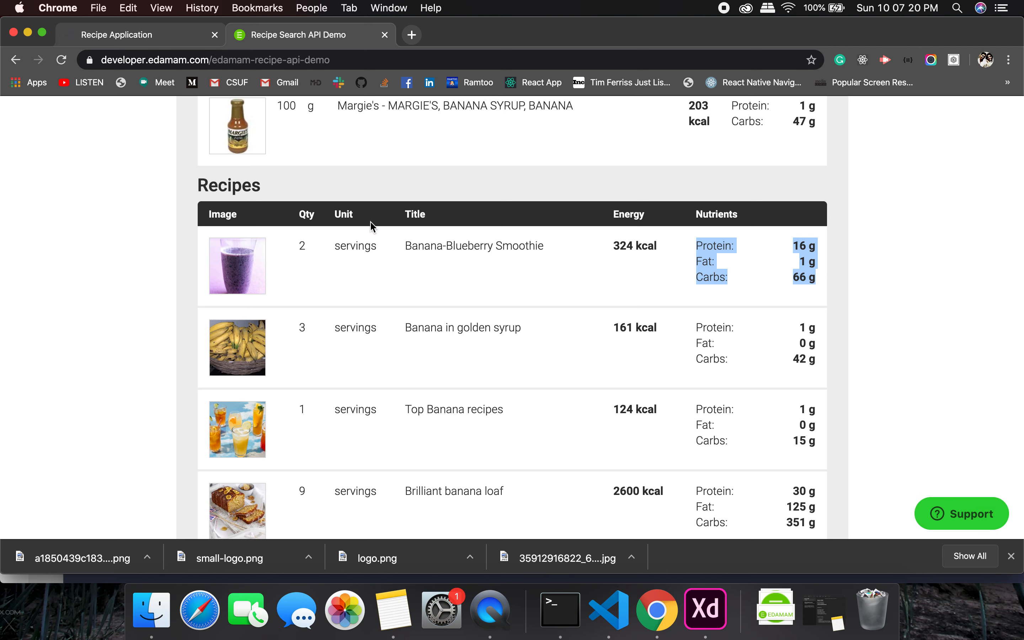
mouse_move(394, 161)
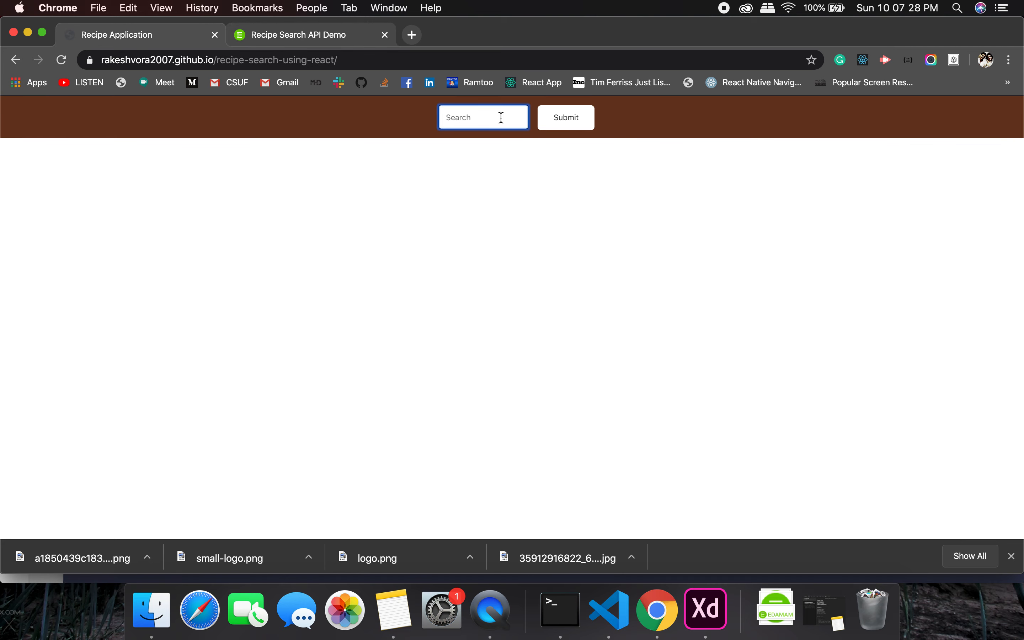
- Search the Recipe Application for 'banana' and get its recipe cards
type("bana")
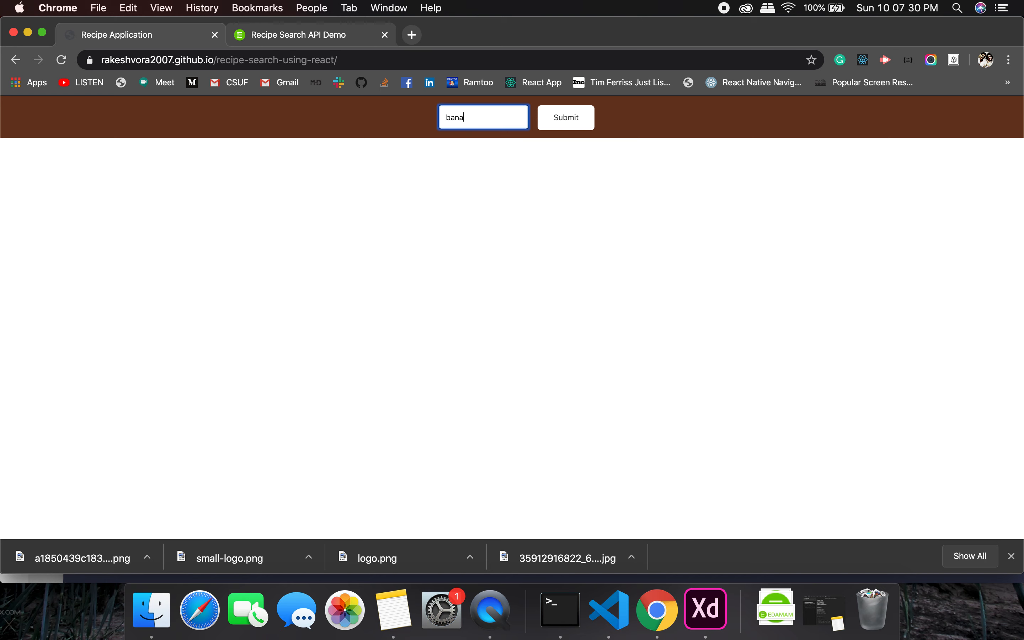
left_click(566, 117)
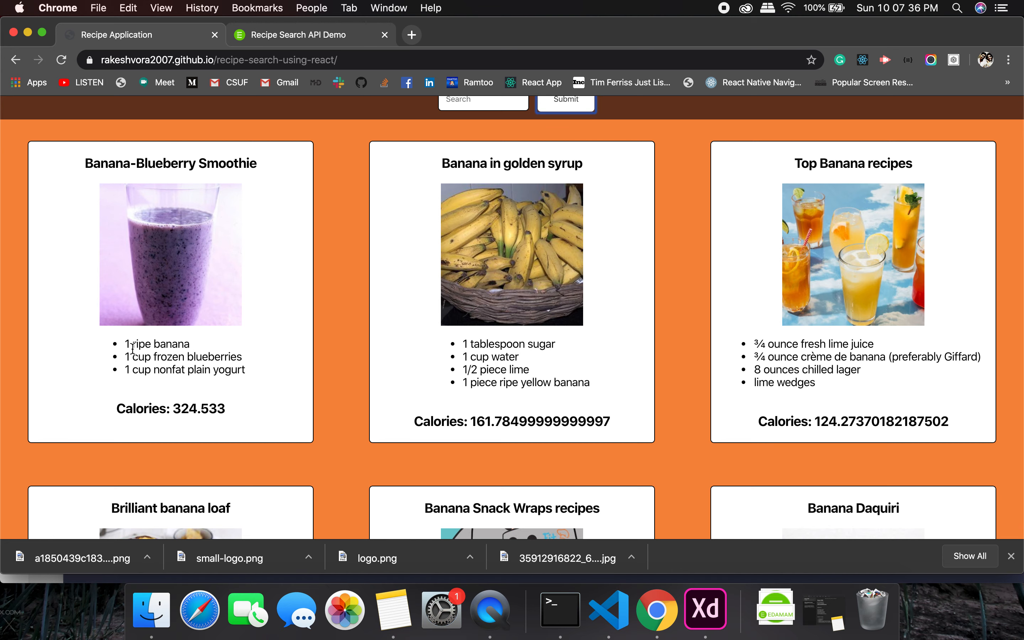
double_click(197, 408)
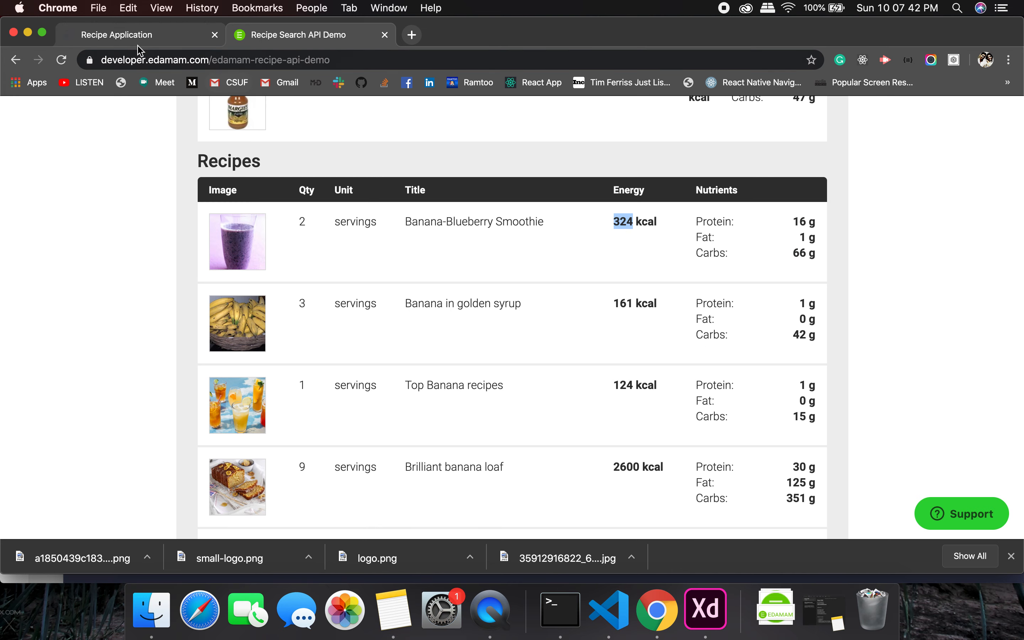
- Compare the banana cards' calories, such as Banana-Blueberry Smoothie, with the Edamam demo results
left_click(141, 35)
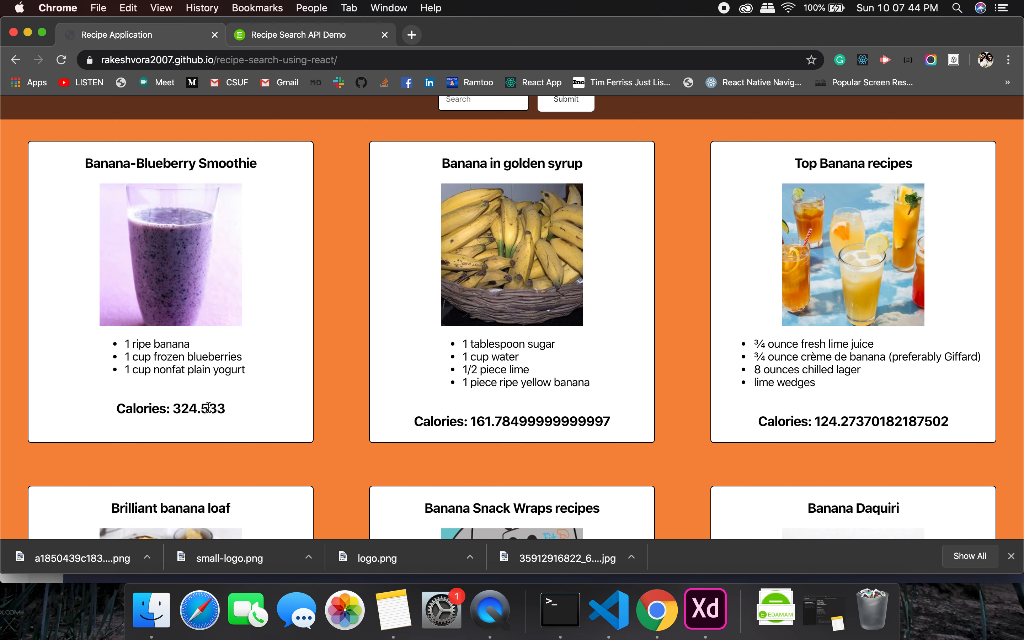
scroll("down", 3)
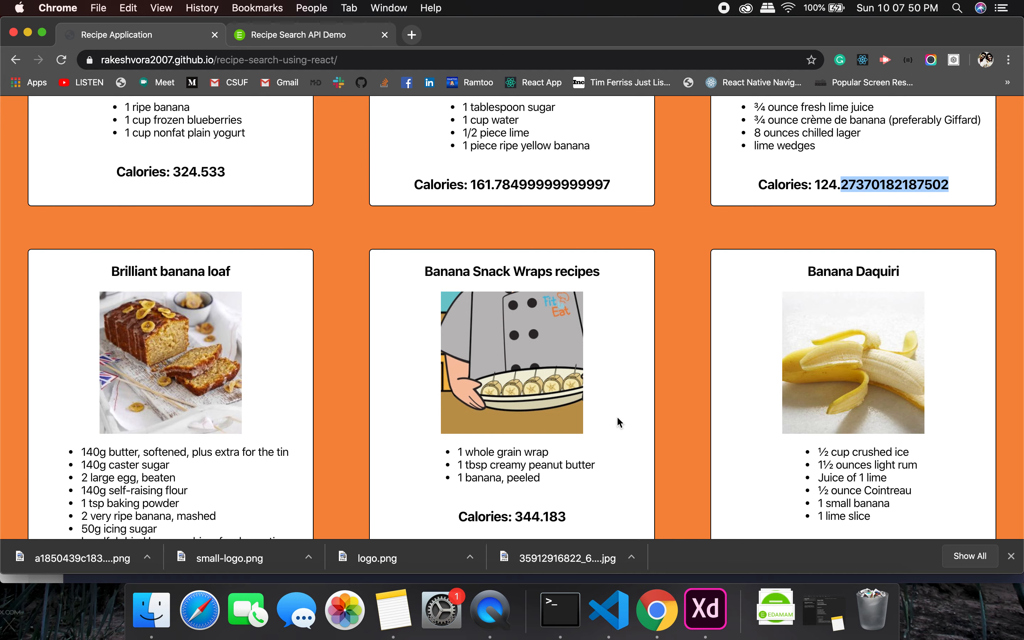
scroll("down", 3)
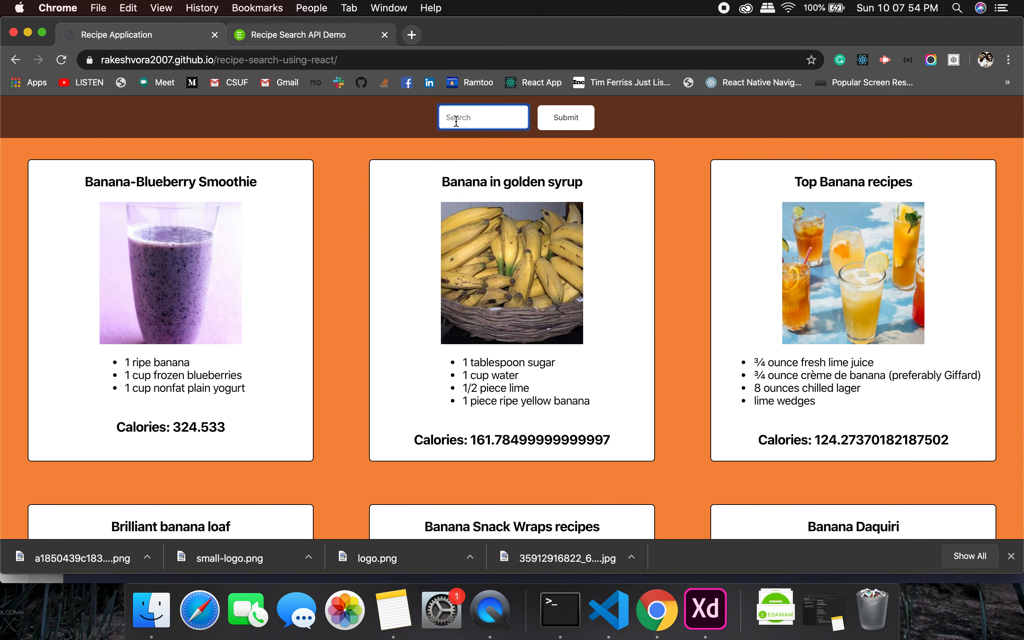
- Search the Recipe Application for 'chocolate' and browse cards like Serious Chocolate pie crust and Iced Chocolate
type("chocolate")
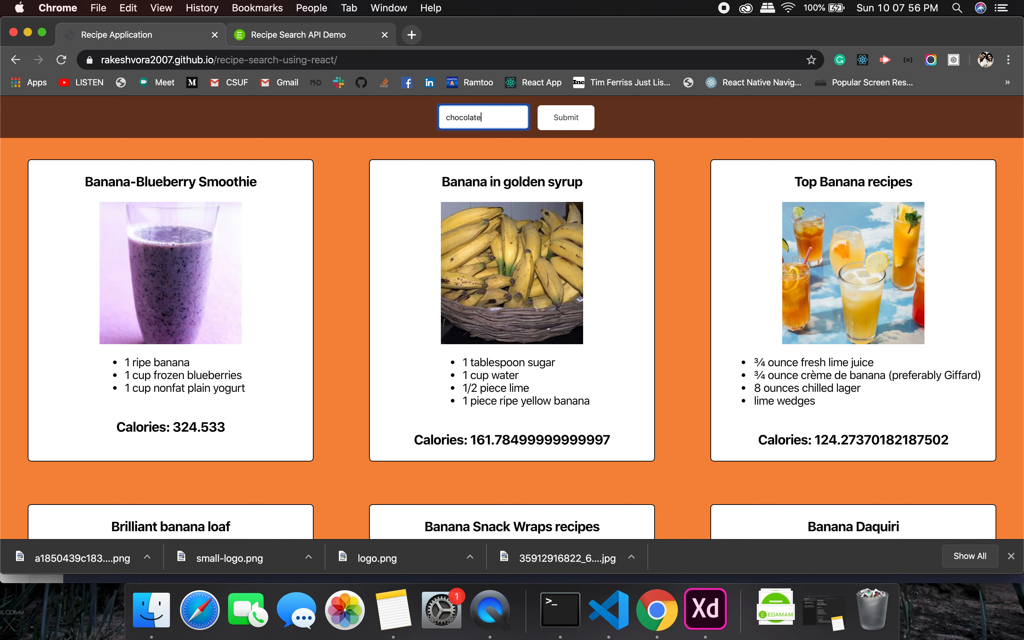
left_click(566, 117)
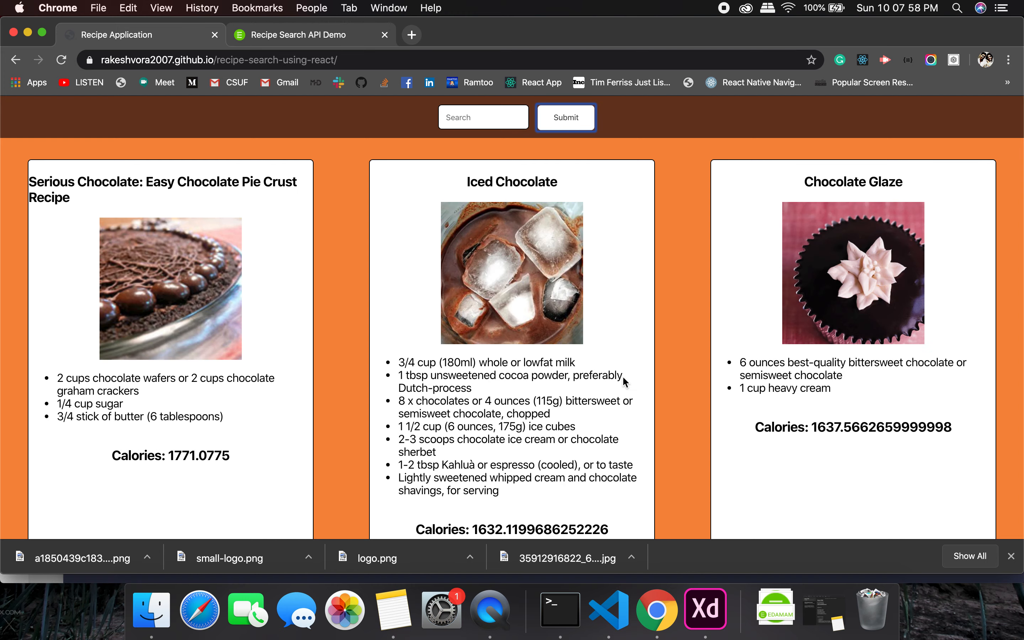
scroll("down", 3)
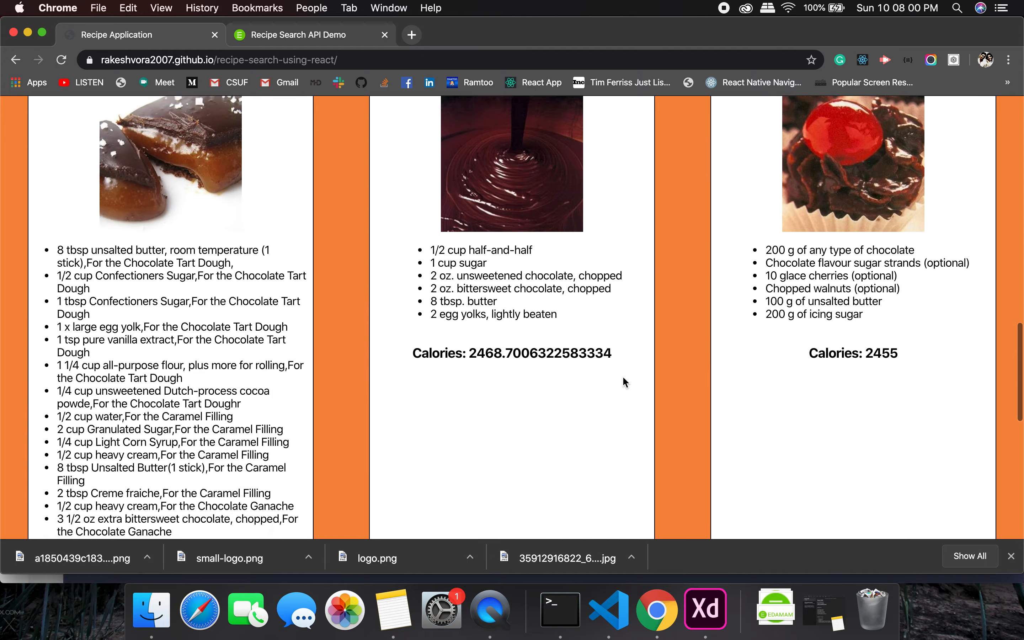
scroll("down", 3)
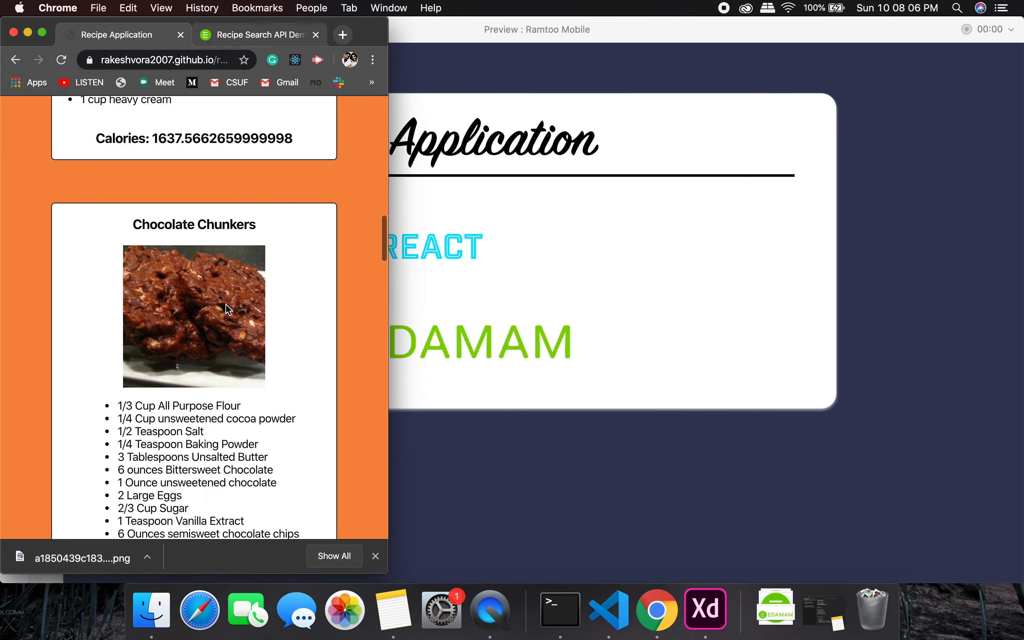
scroll("up", 3)
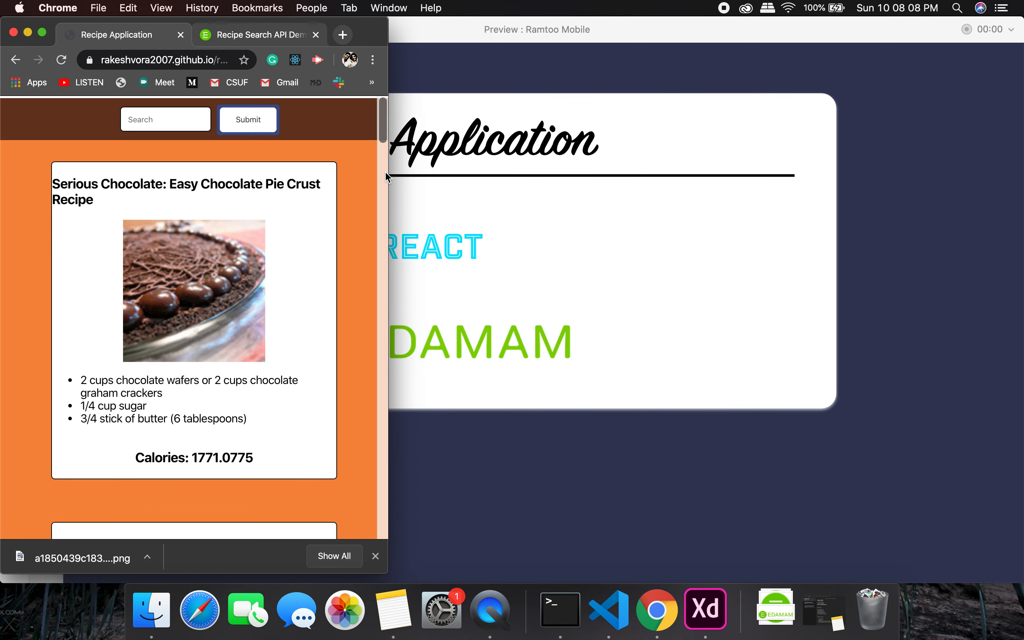